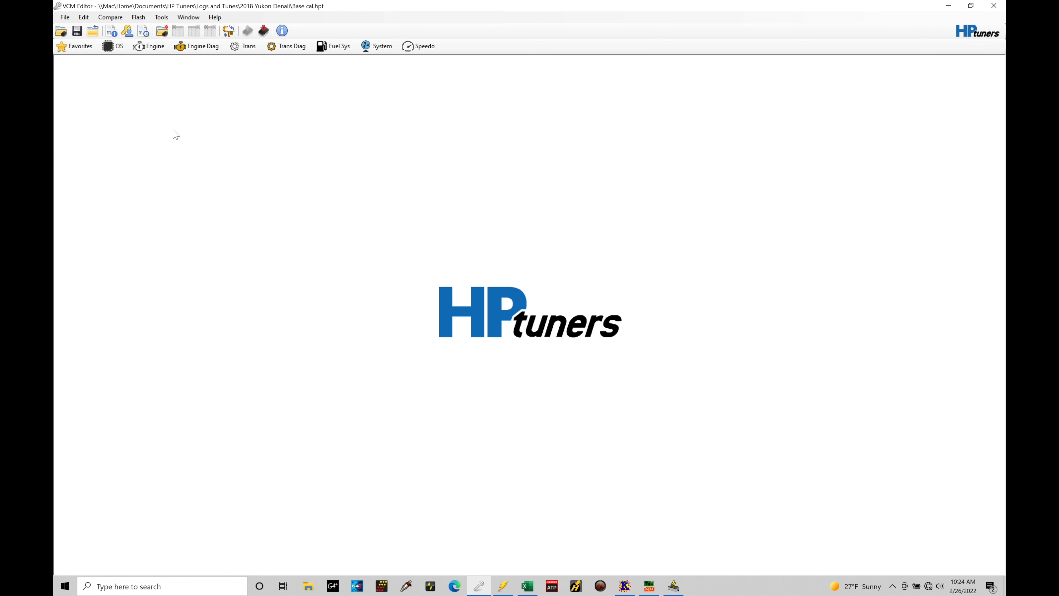
{"action": "mouse_move", "coordinate": [150, 45]}
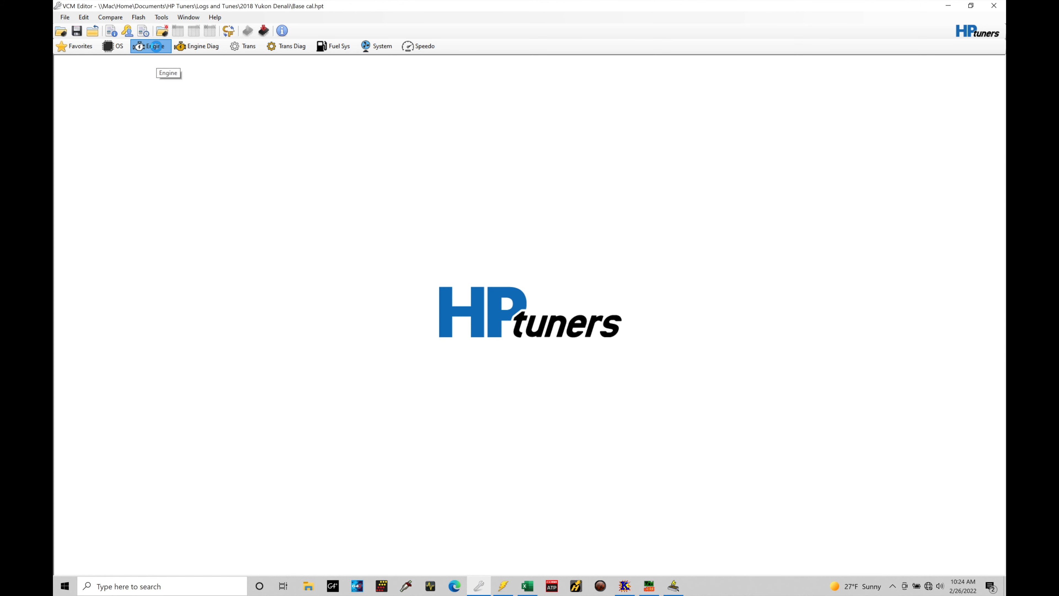
Bring up the Engine editor showing general settings: 8 cylinders at 0.775 L each
{"action": "left_click", "coordinate": [150, 46]}
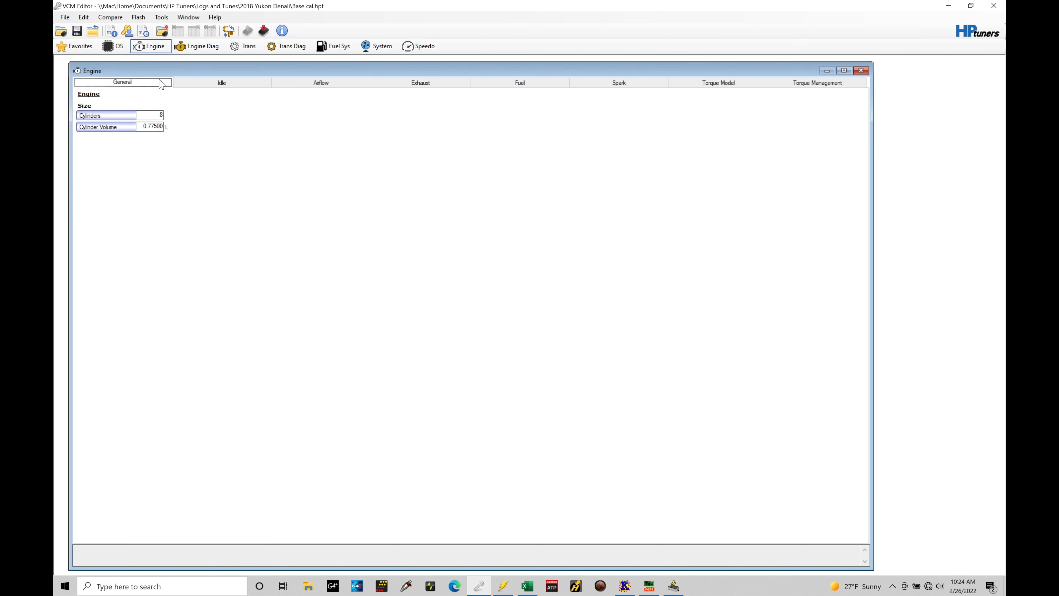
Switch the Engine editor to the Airflow general settings with MAP, ambient pressure and MAF calibration
{"action": "left_click", "coordinate": [321, 81]}
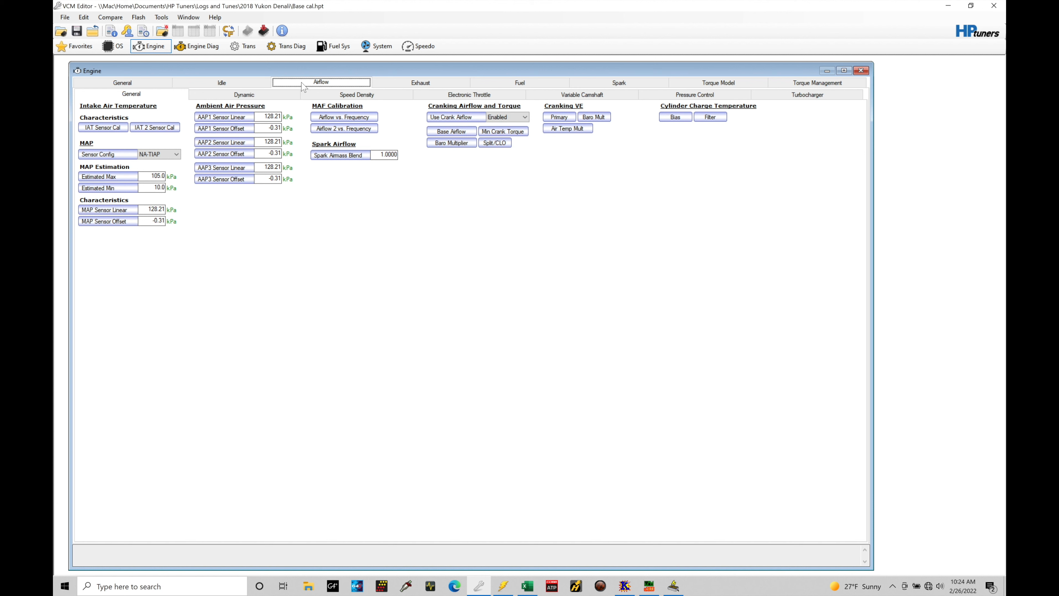
{"action": "mouse_move", "coordinate": [133, 103]}
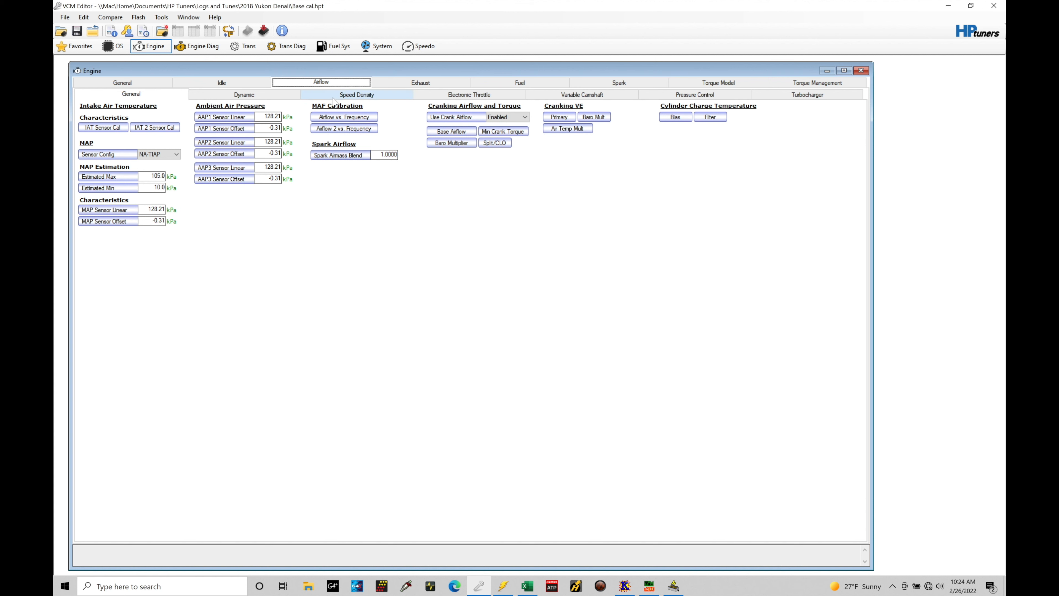
{"action": "mouse_move", "coordinate": [375, 144]}
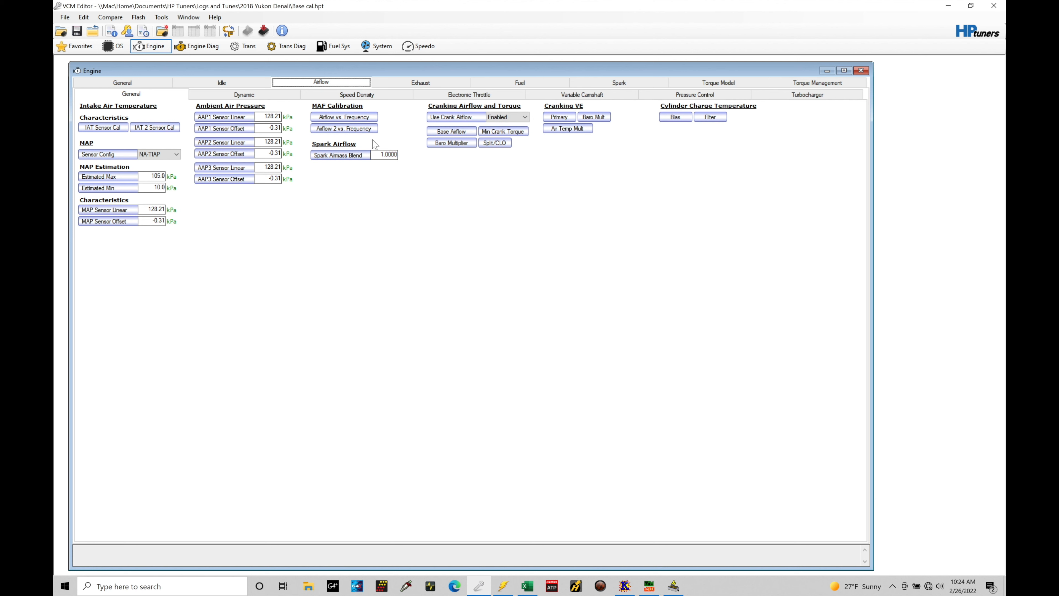
{"action": "mouse_move", "coordinate": [380, 138]}
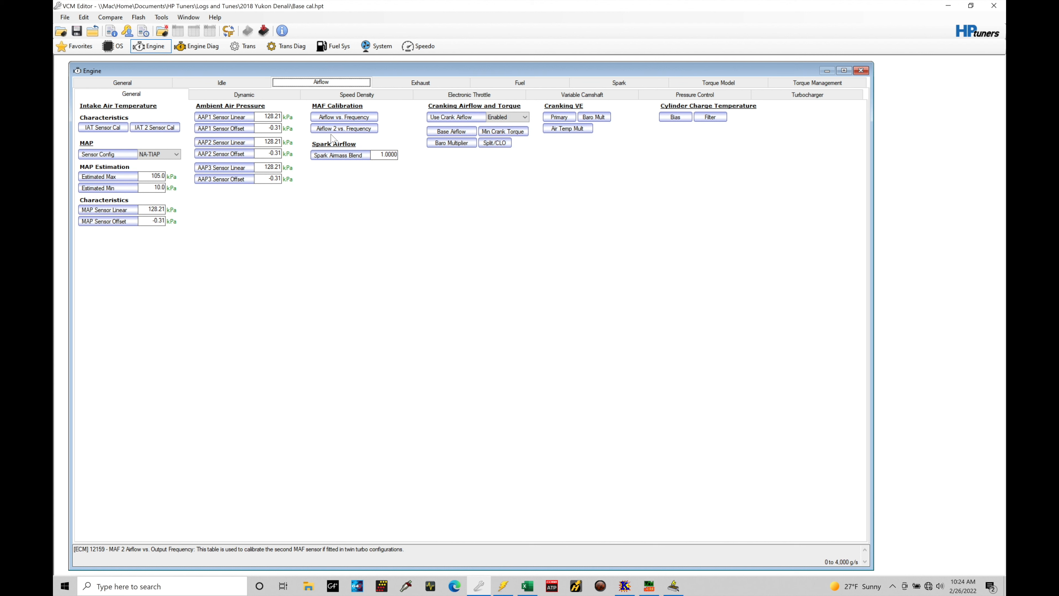
{"action": "mouse_move", "coordinate": [343, 129]}
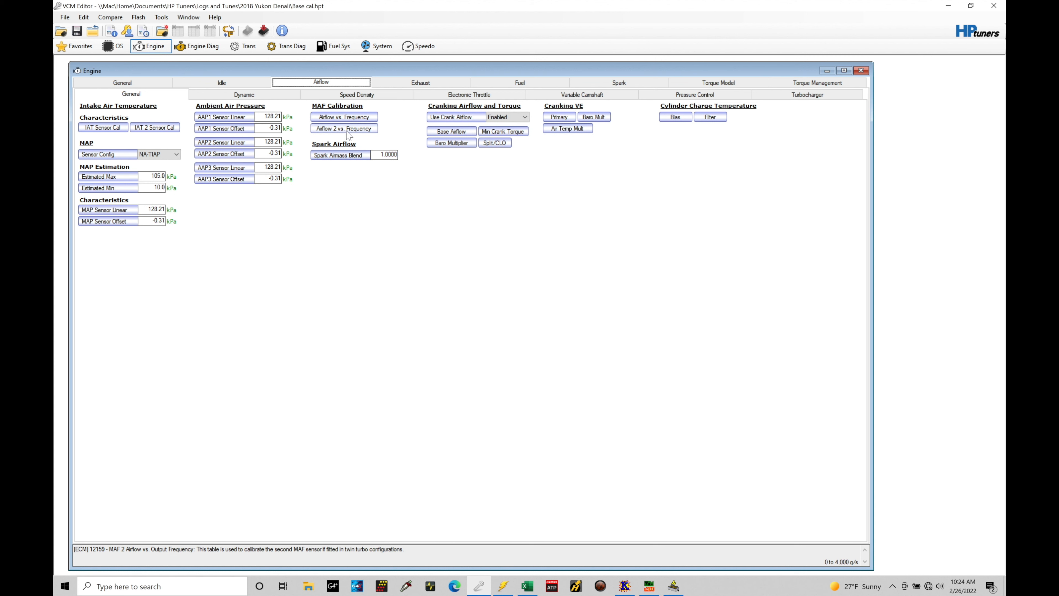
{"action": "mouse_move", "coordinate": [395, 127]}
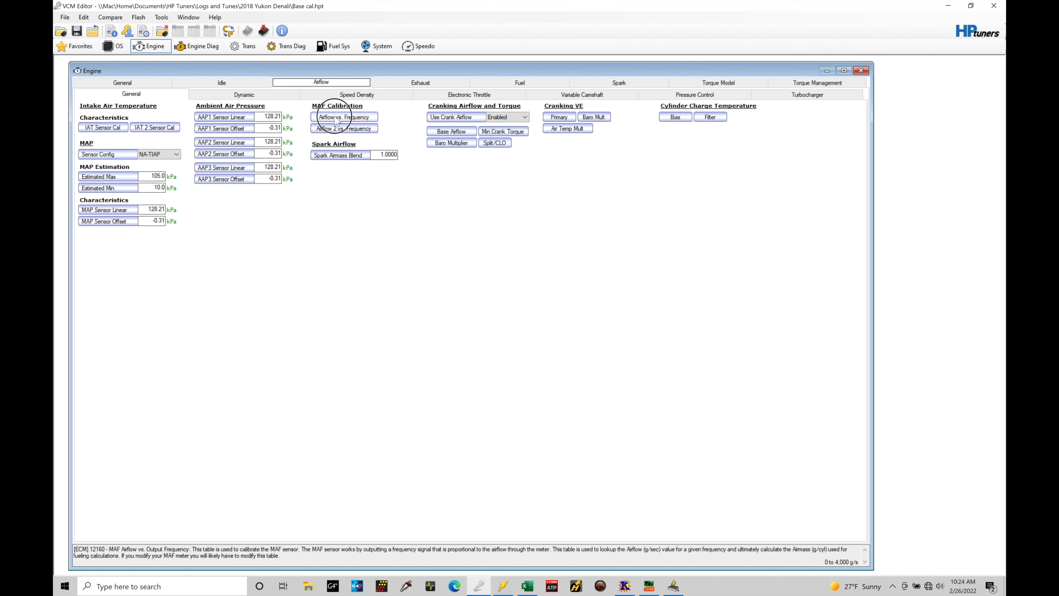
Show the MAF Airflow vs. Output Frequency table listing airflow against sensor frequency
{"action": "left_click", "coordinate": [343, 116]}
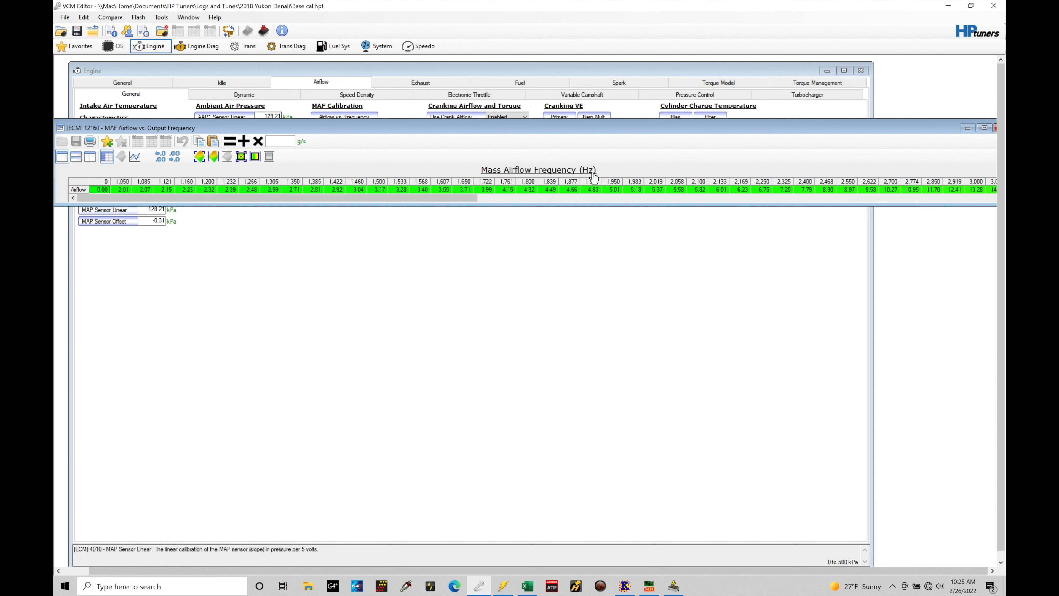
{"action": "mouse_move", "coordinate": [145, 189]}
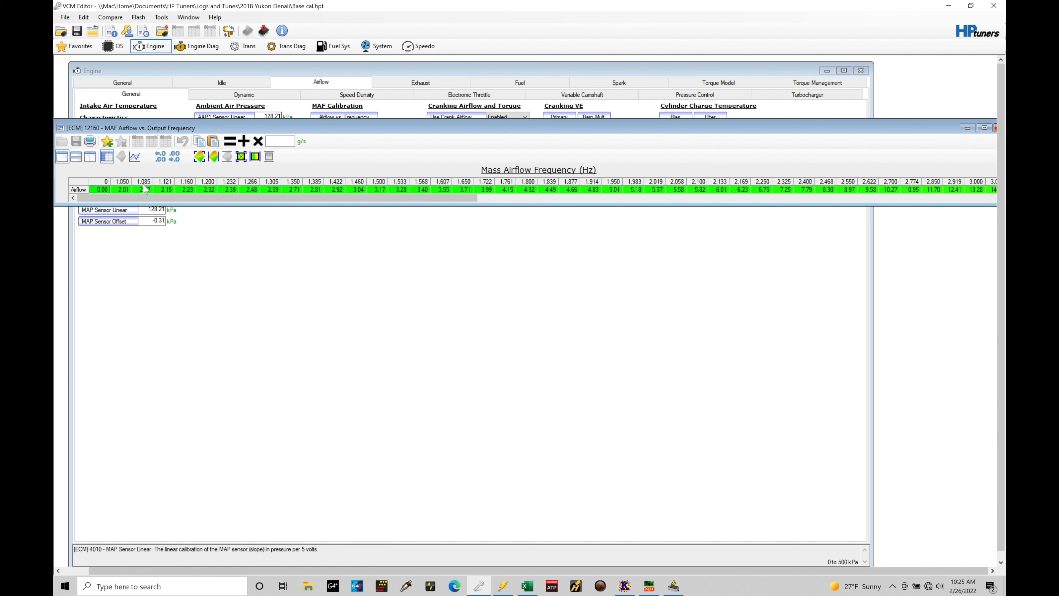
{"action": "mouse_move", "coordinate": [182, 188]}
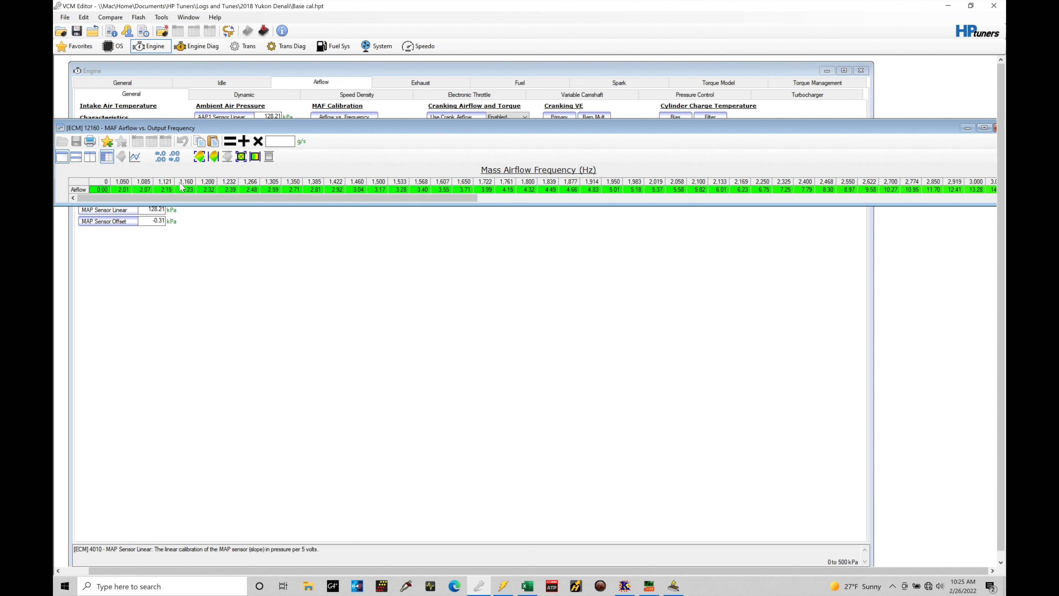
{"action": "mouse_move", "coordinate": [196, 190]}
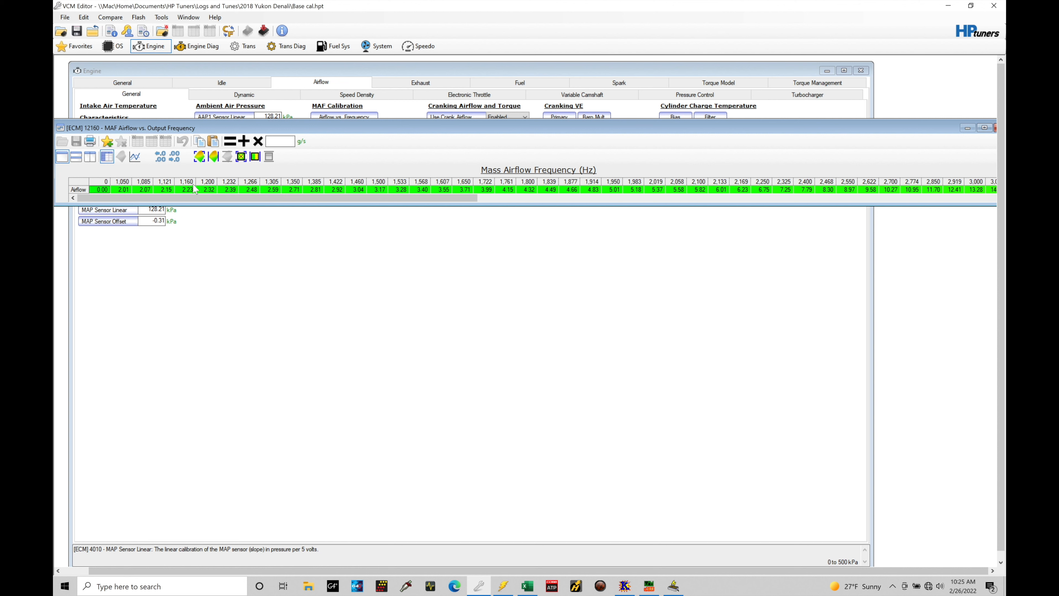
{"action": "mouse_move", "coordinate": [241, 190]}
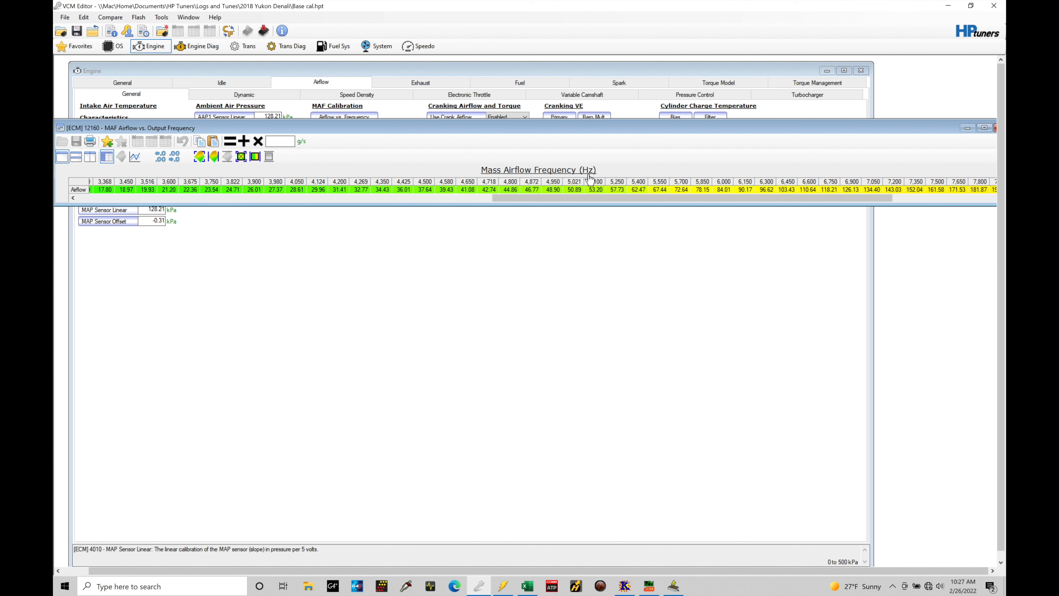
{"action": "mouse_move", "coordinate": [725, 196]}
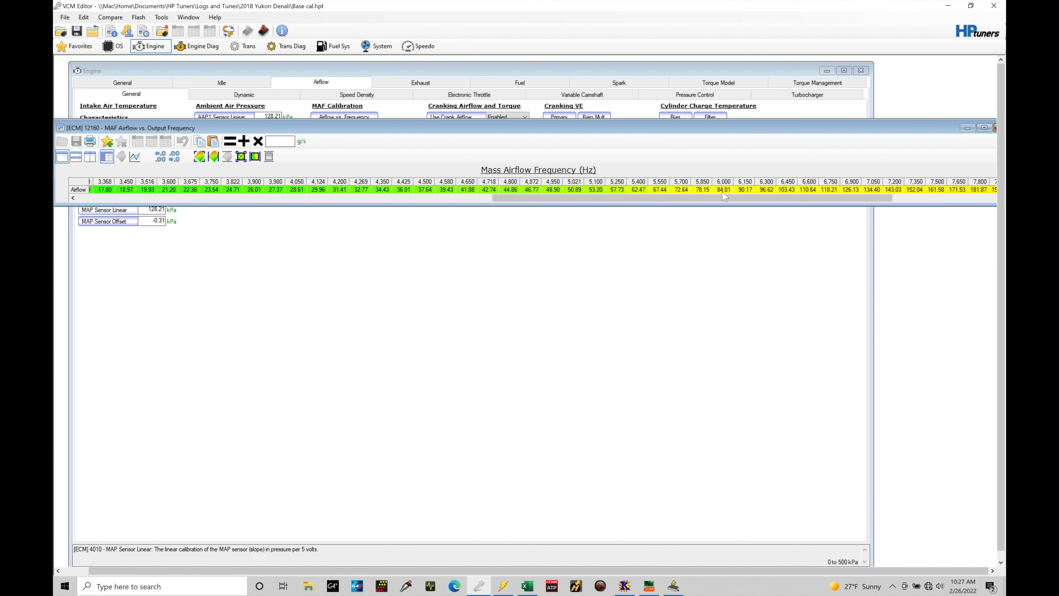
{"action": "left_click", "coordinate": [723, 189]}
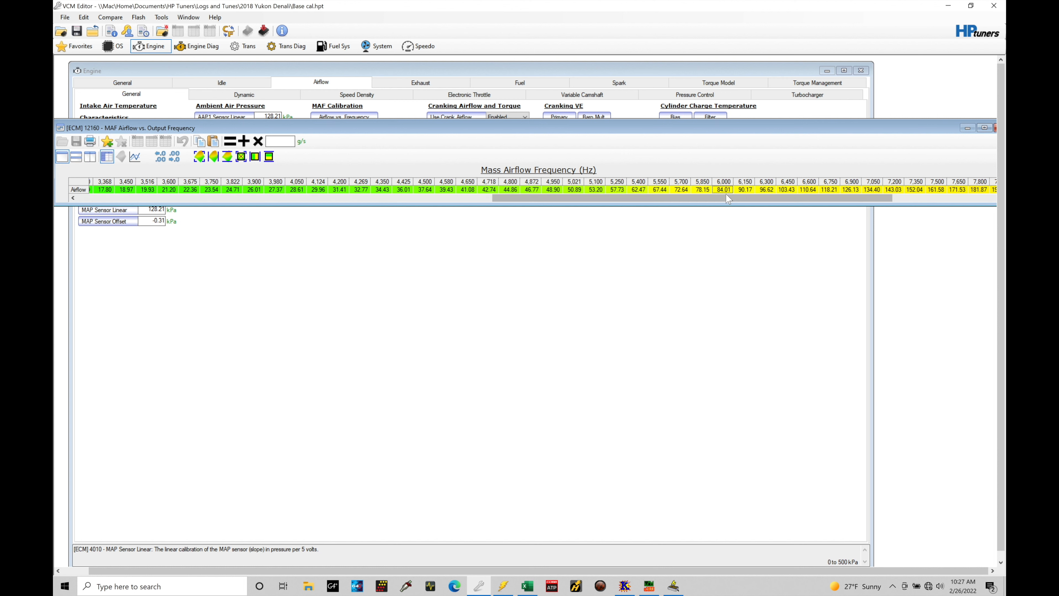
{"action": "mouse_move", "coordinate": [468, 120]}
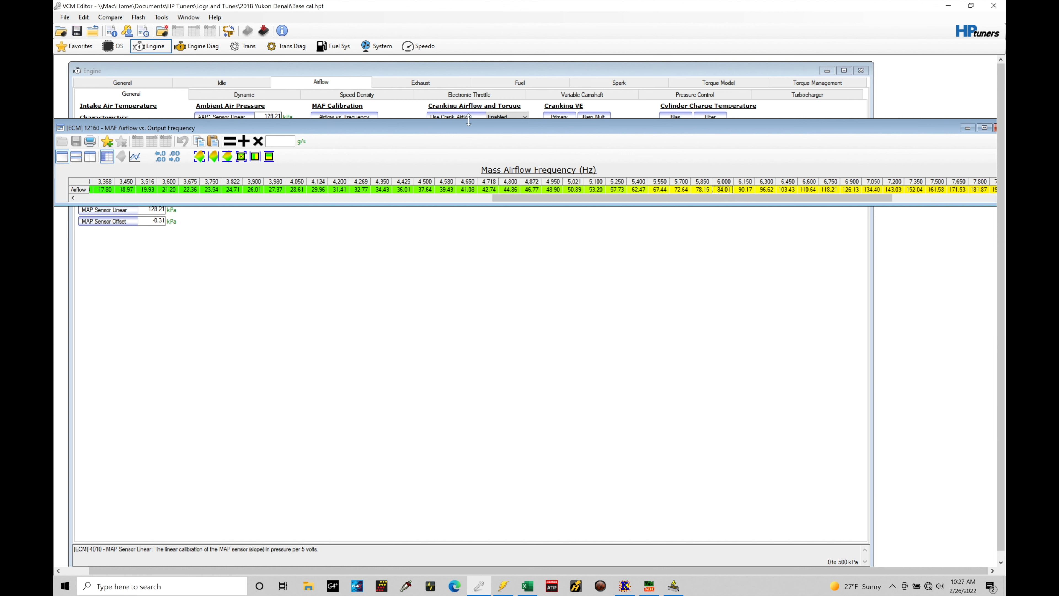